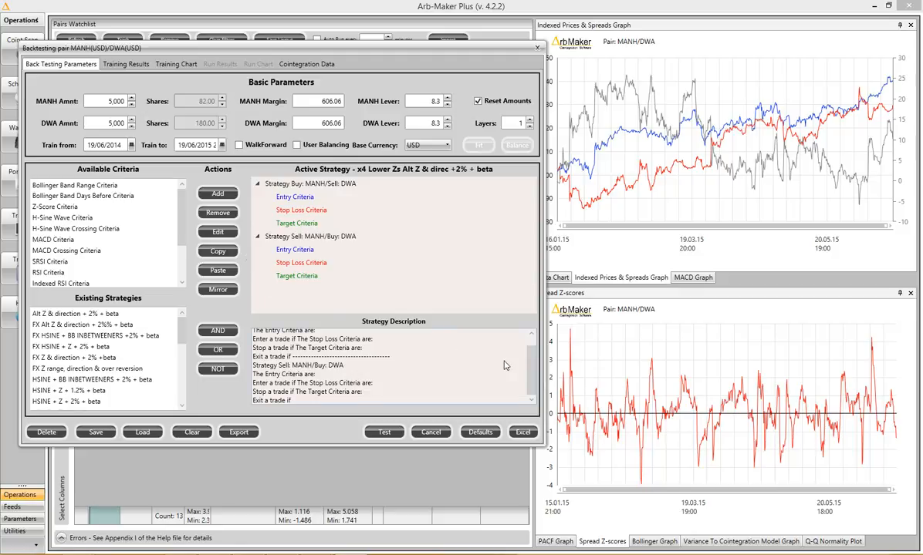
mouse_move(660, 415)
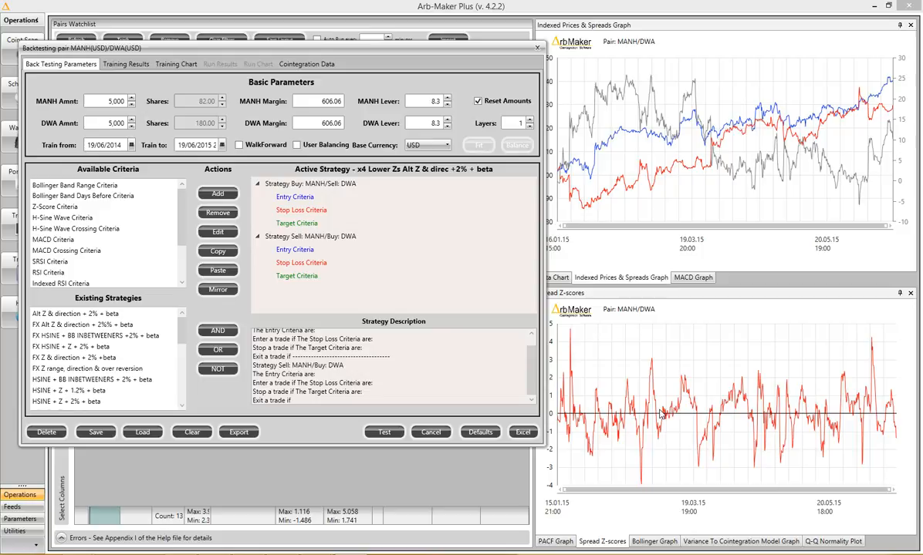
mouse_move(352, 298)
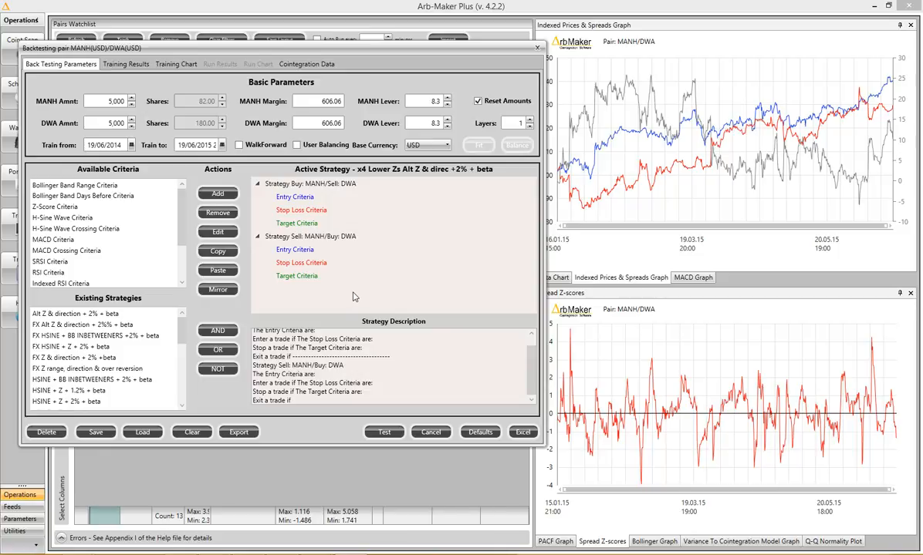
Step: Browse the buy-MANH/sell-DWA and sell-MANH/buy-DWA strategies and their criteria nodes
click(295, 250)
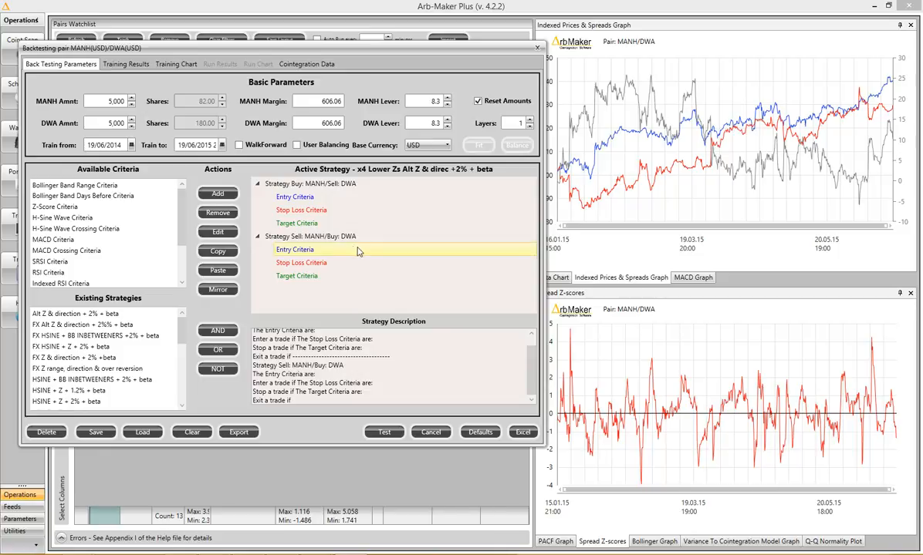
click(293, 198)
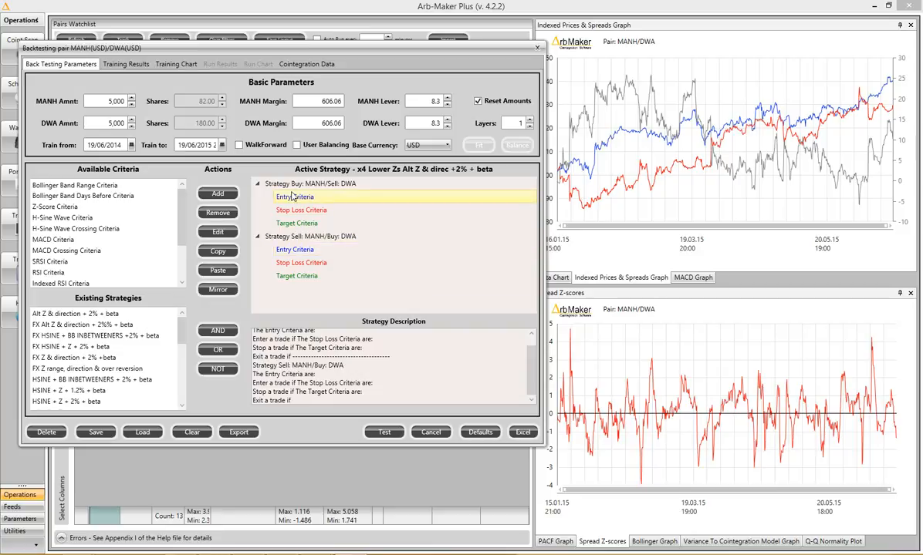
click(297, 184)
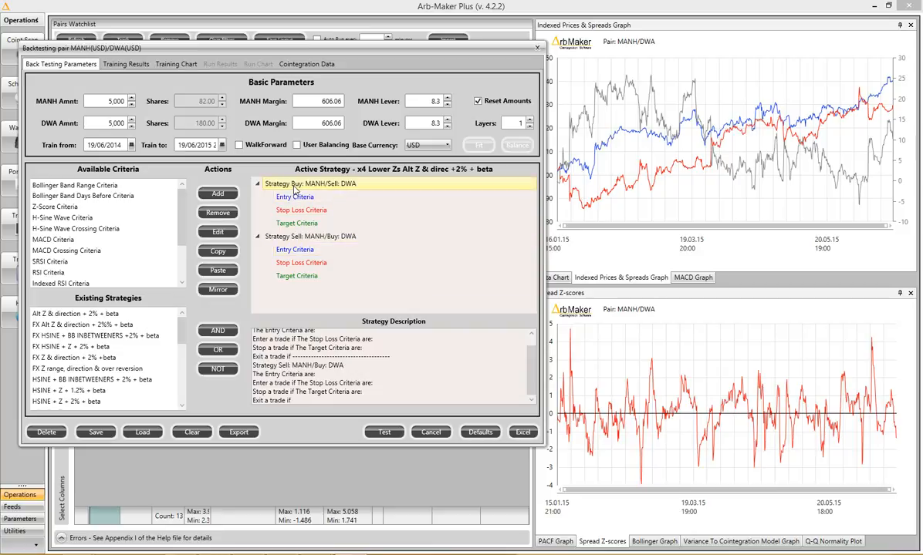
click(310, 236)
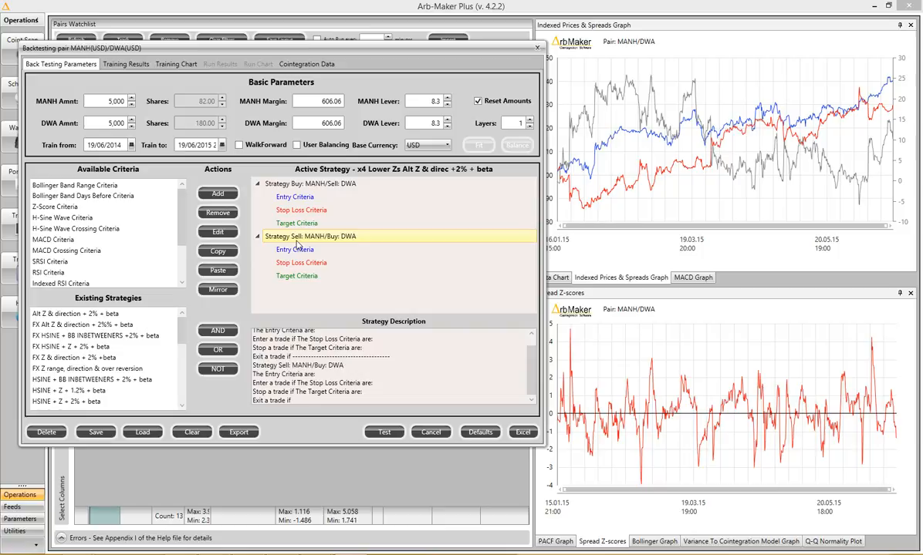
click(296, 222)
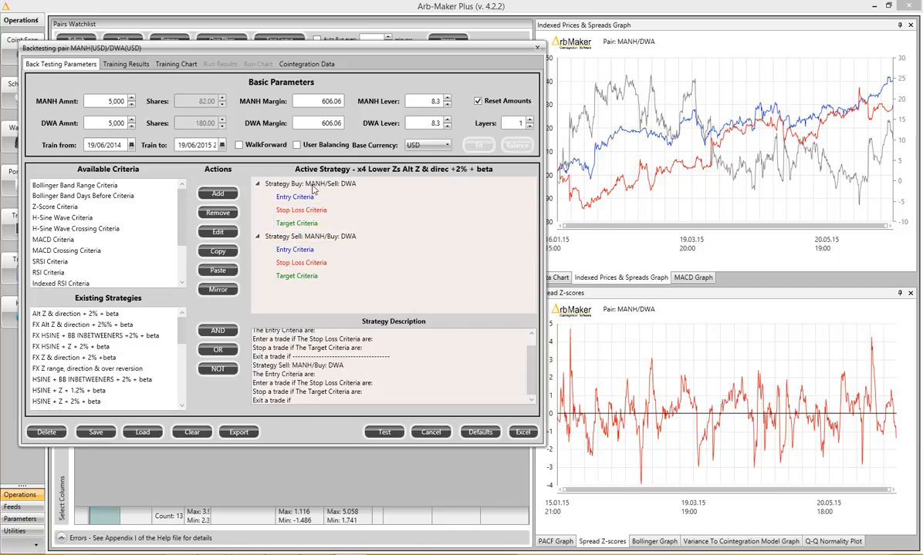
click(294, 197)
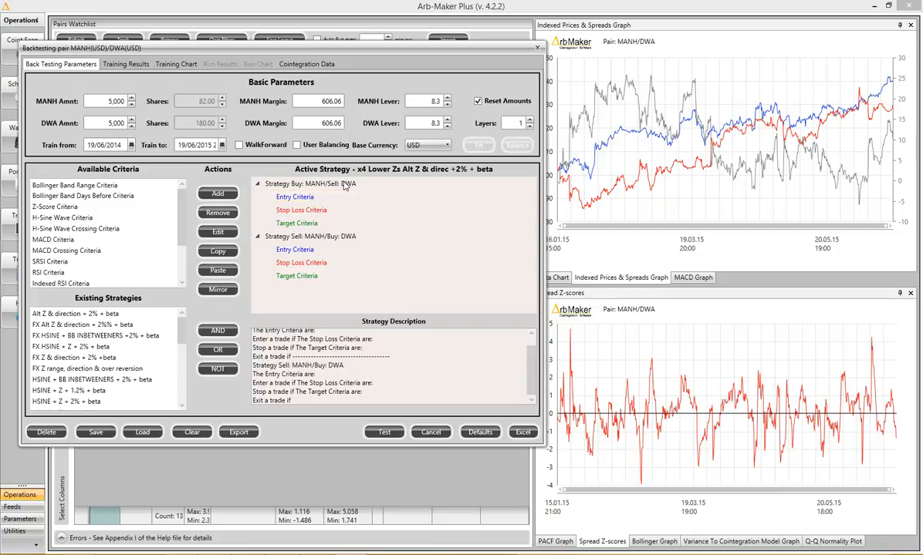
click(311, 183)
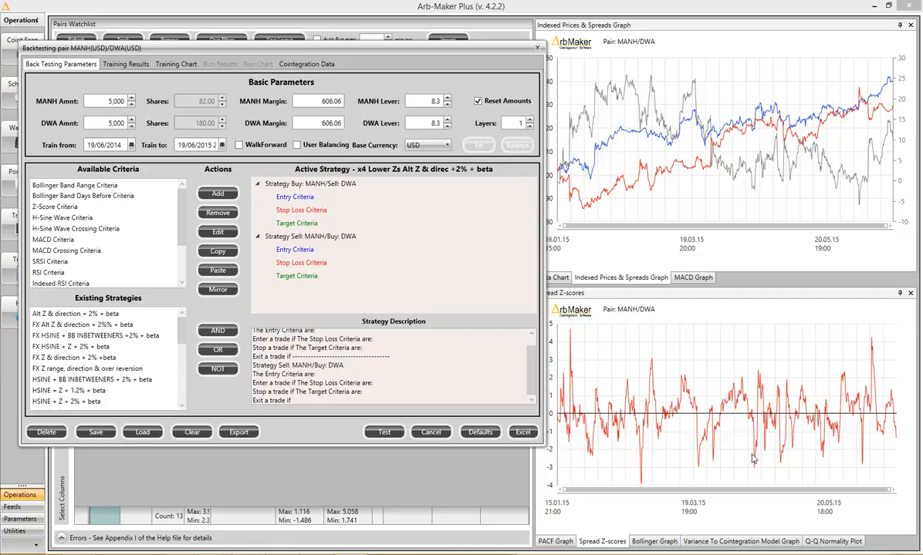
mouse_move(688, 446)
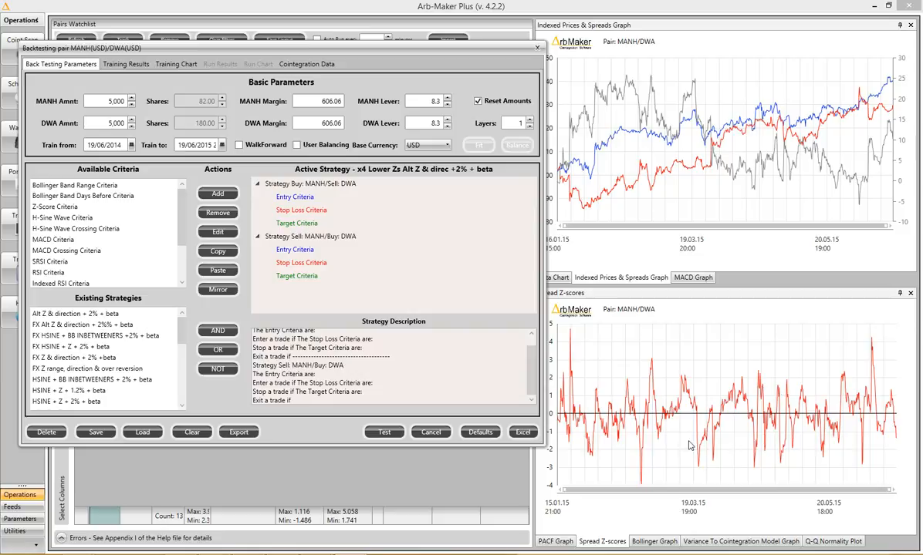
mouse_move(725, 459)
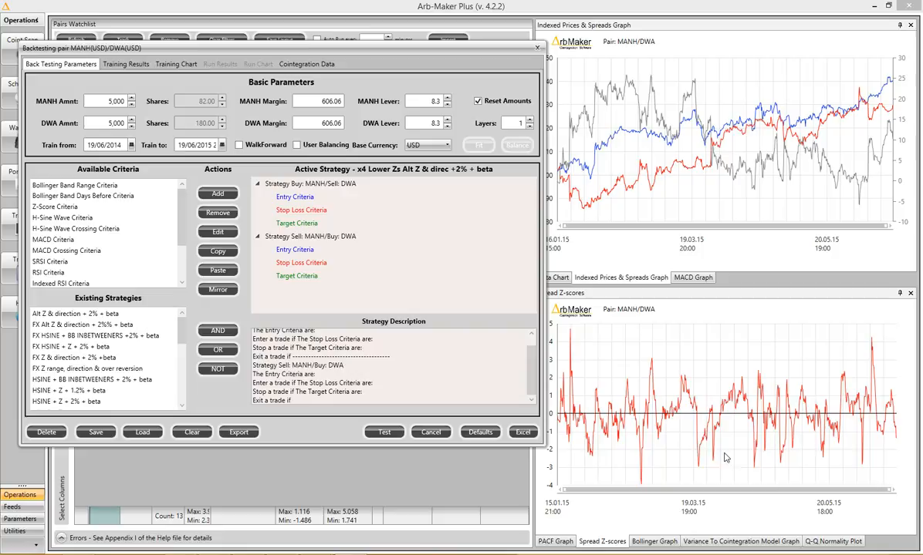
mouse_move(326, 259)
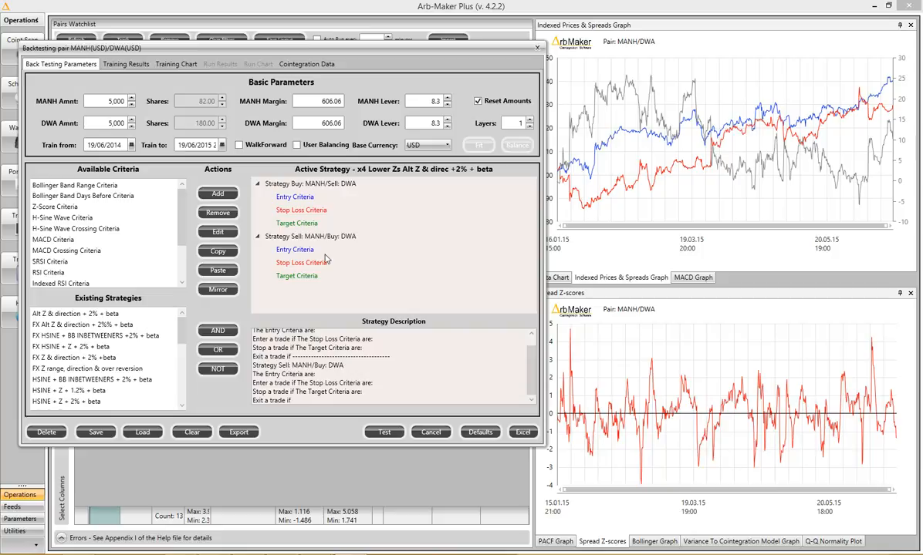
click(333, 236)
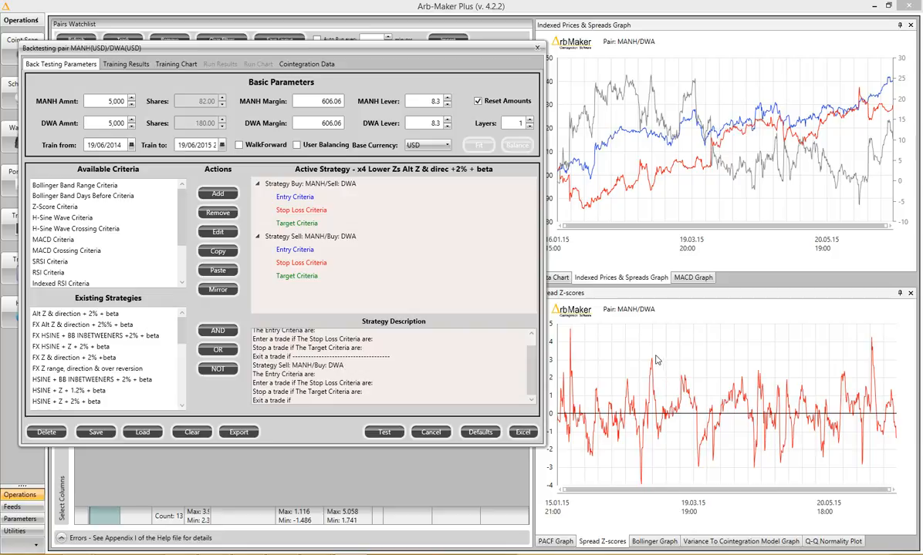
mouse_move(677, 361)
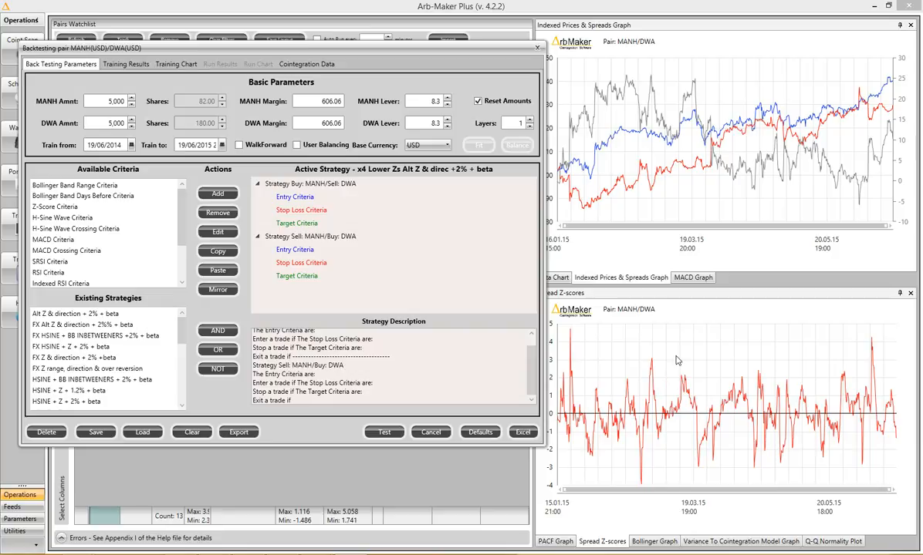
Step: Add a Z-score entry criterion 'less than -1.5' to the buy-MANH/sell-DWA strategy
click(295, 197)
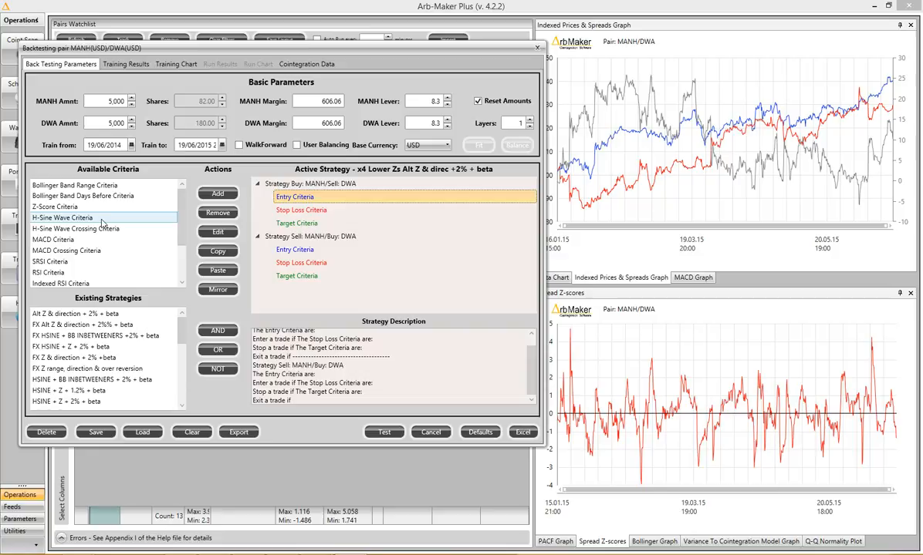
click(54, 207)
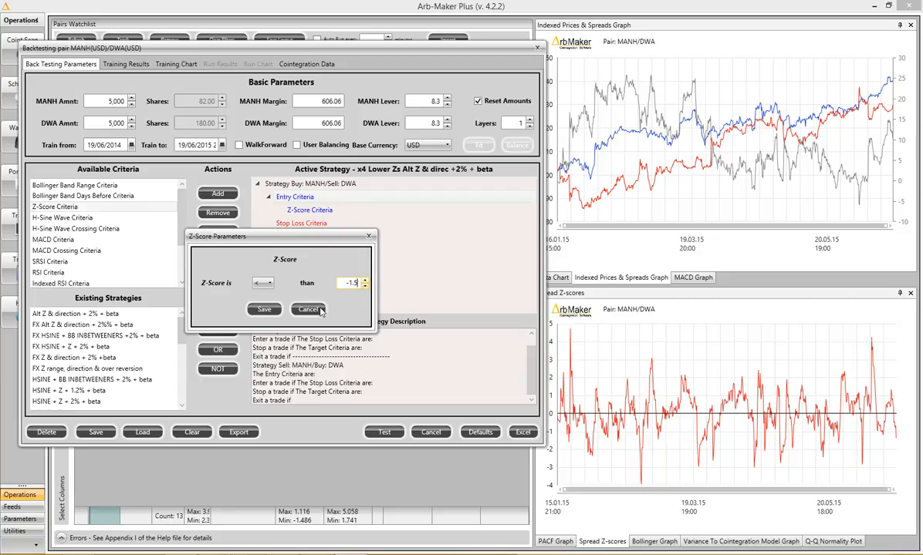
click(264, 308)
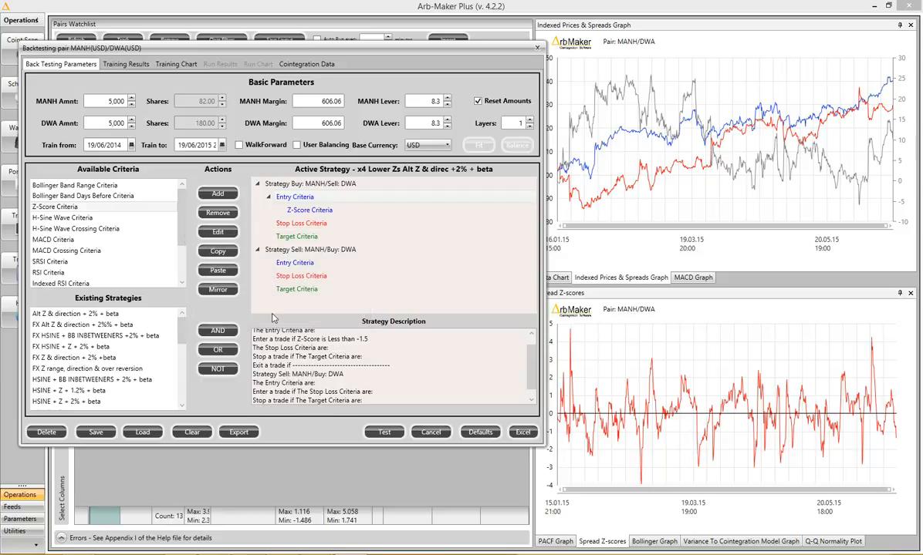
mouse_move(625, 466)
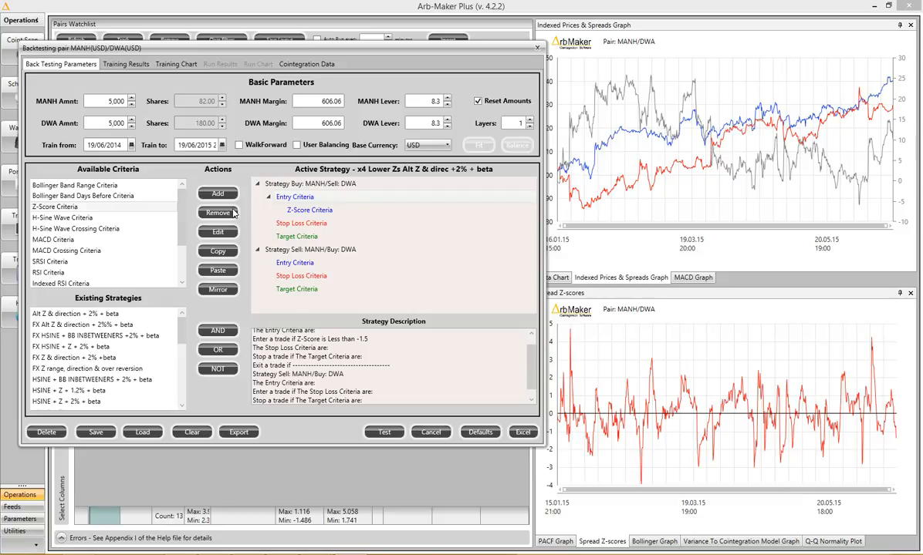
Step: Add a second Z-score criterion 'greater than -2.5' and combine both with Boolean AND
click(219, 193)
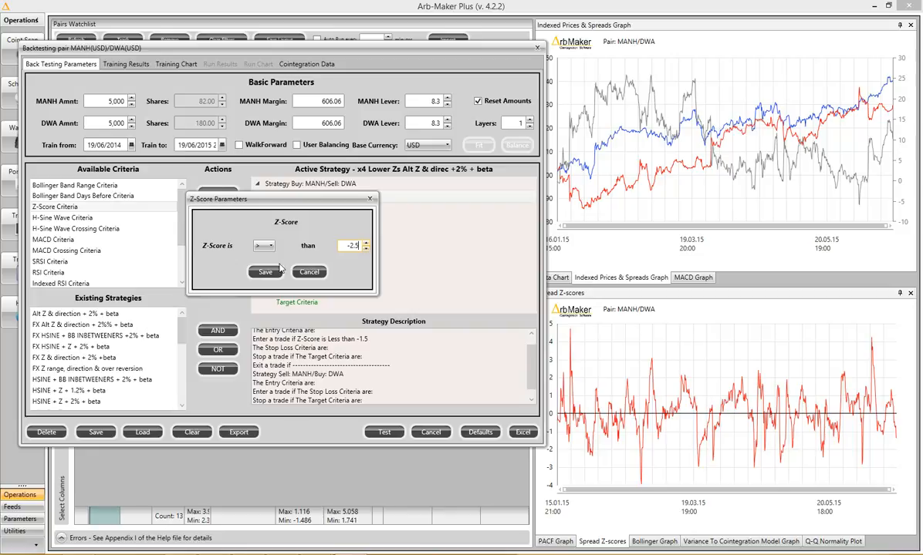
click(263, 271)
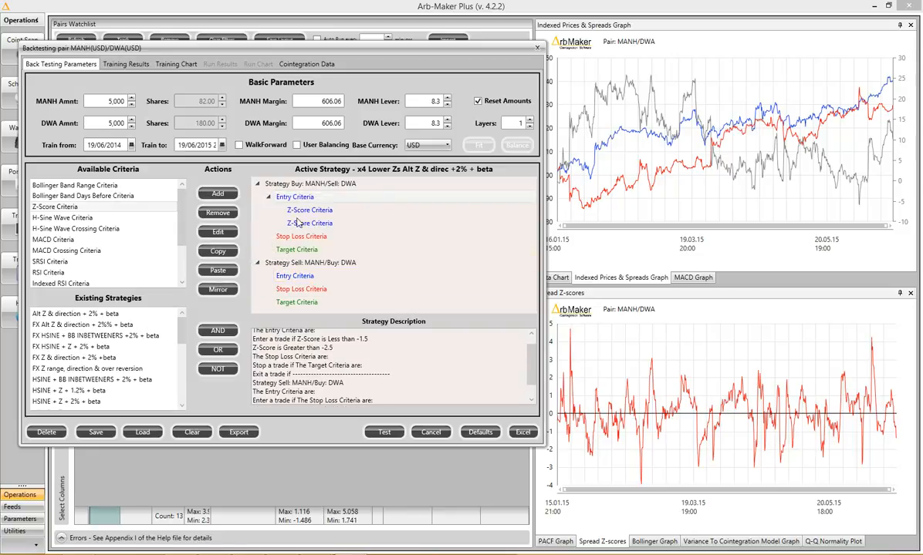
click(309, 210)
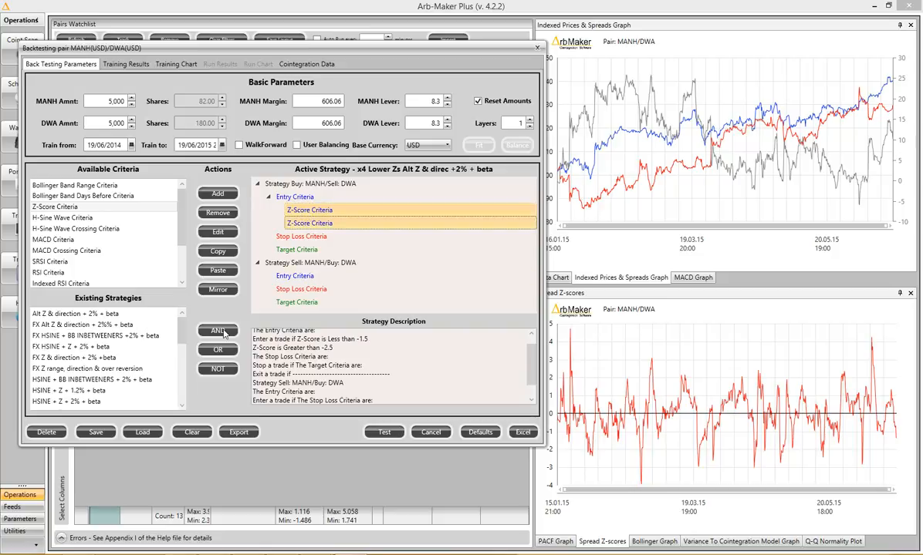
click(218, 330)
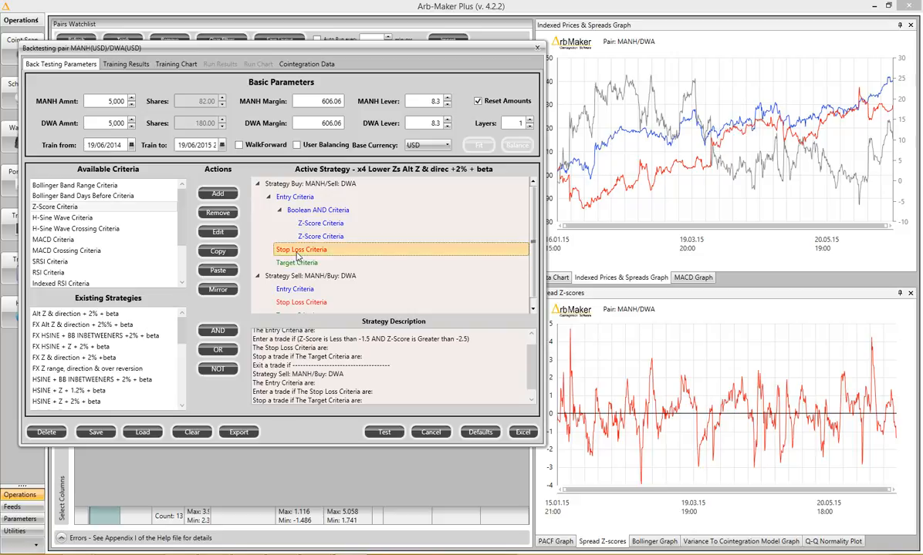
mouse_move(219, 195)
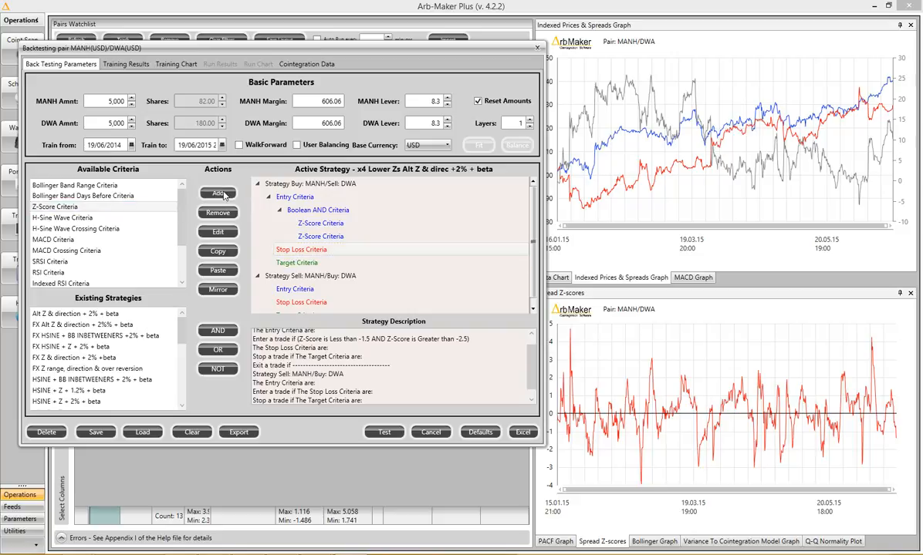
Step: Add a Z-score stop loss 'less than -2.5' to the buy strategy
click(219, 231)
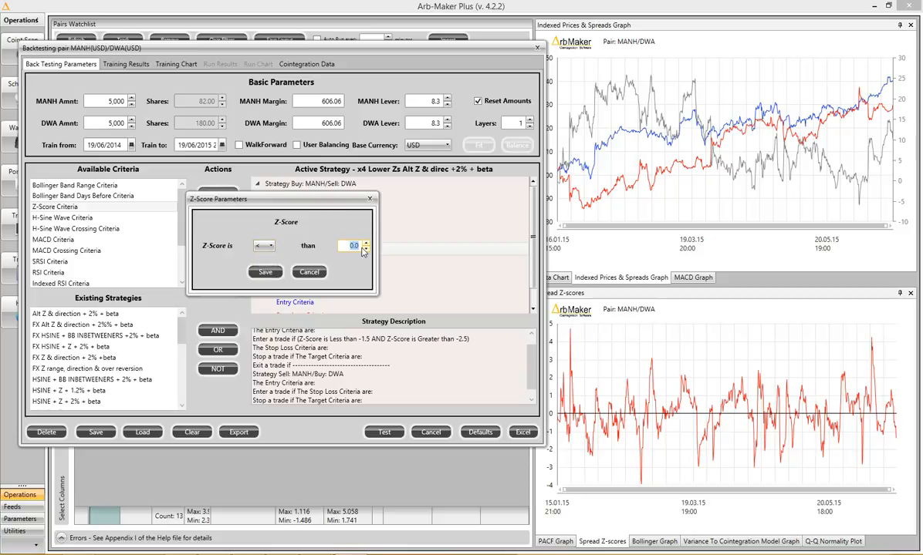
text(-2.5)
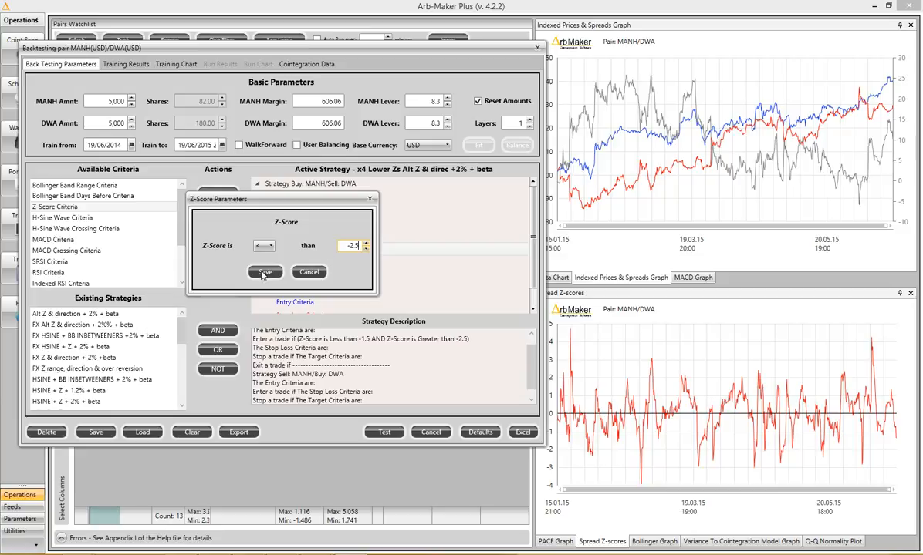
click(264, 272)
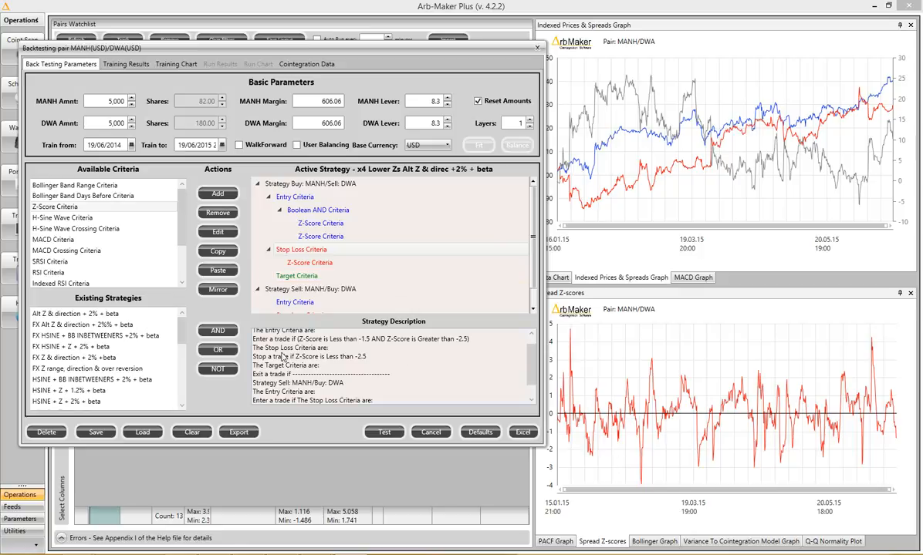
mouse_move(750, 431)
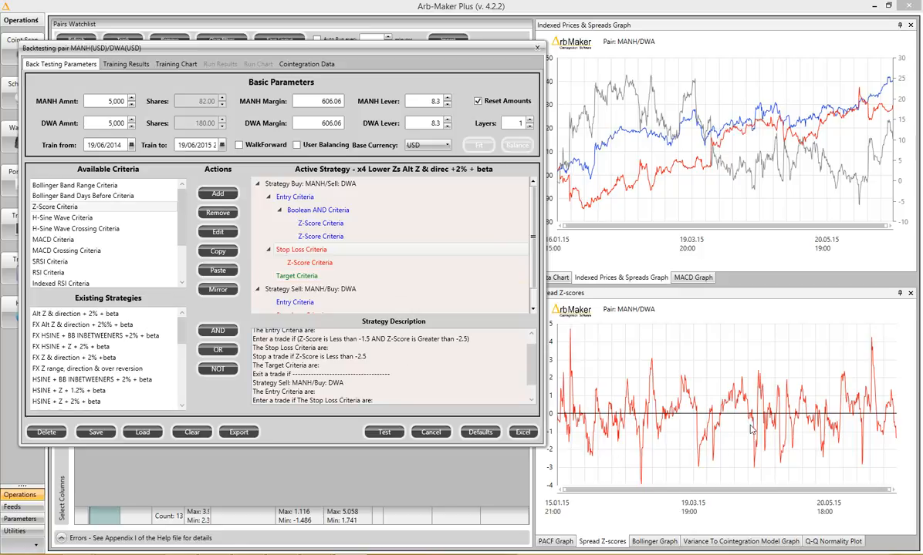
Step: Add a Z-score target criterion 'greater than 0.0' to the buy strategy
click(296, 276)
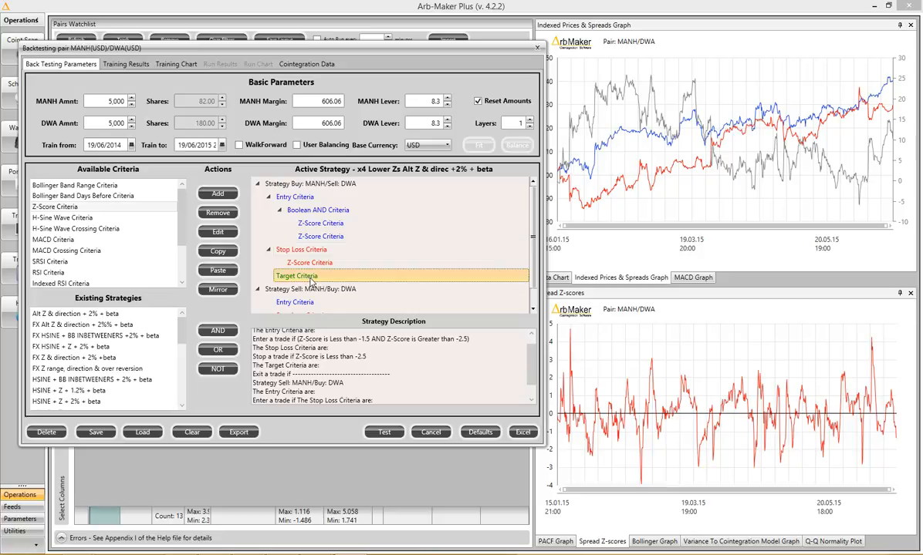
mouse_move(144, 210)
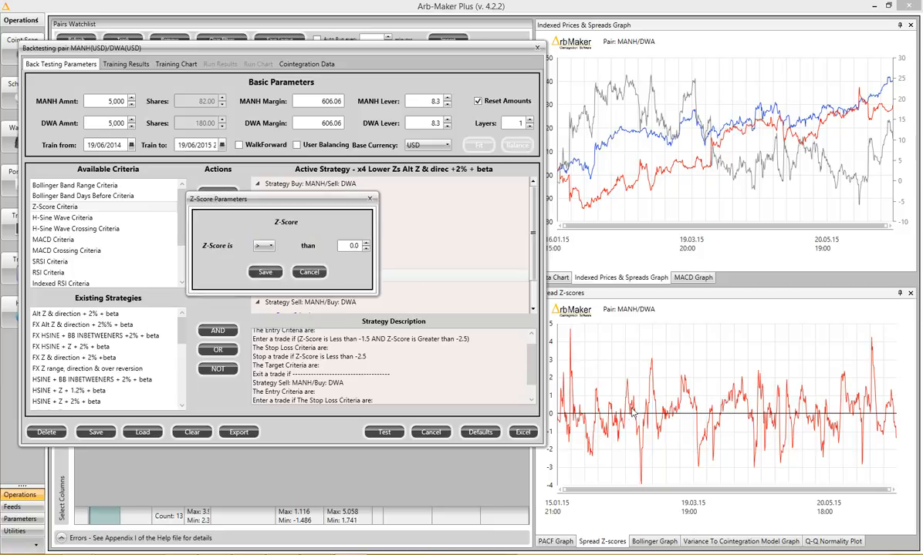
mouse_move(654, 420)
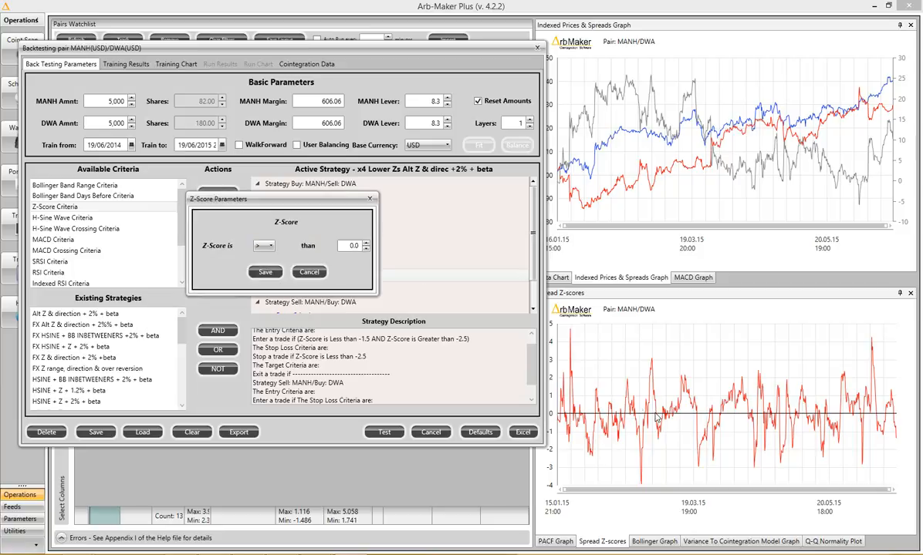
mouse_move(309, 250)
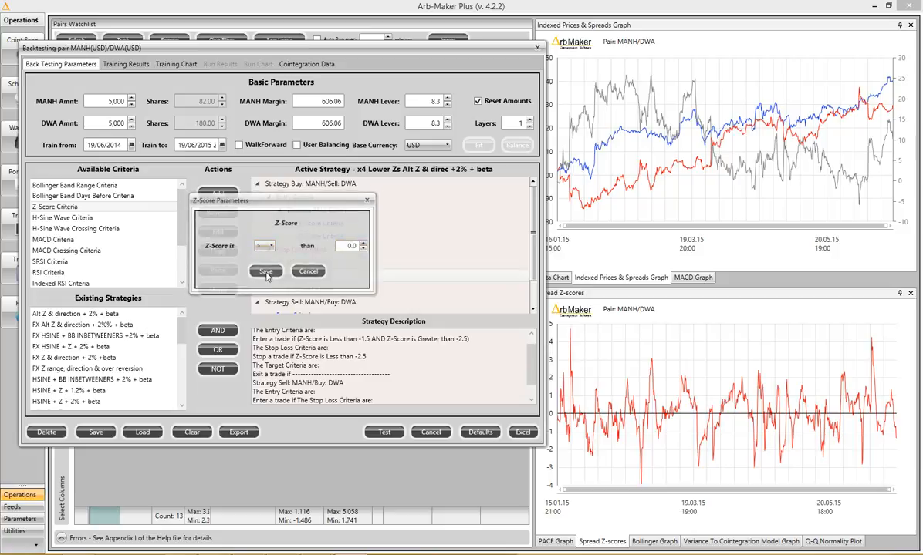
click(264, 272)
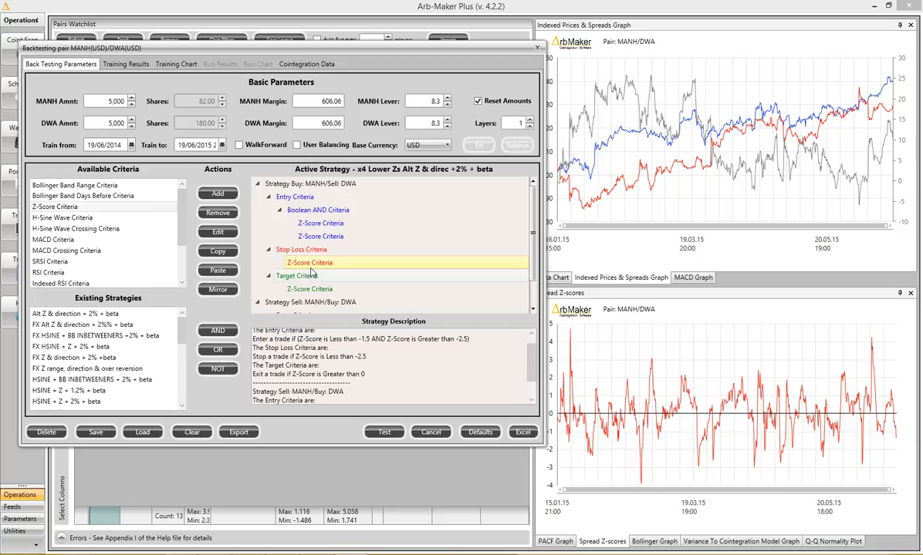
click(296, 275)
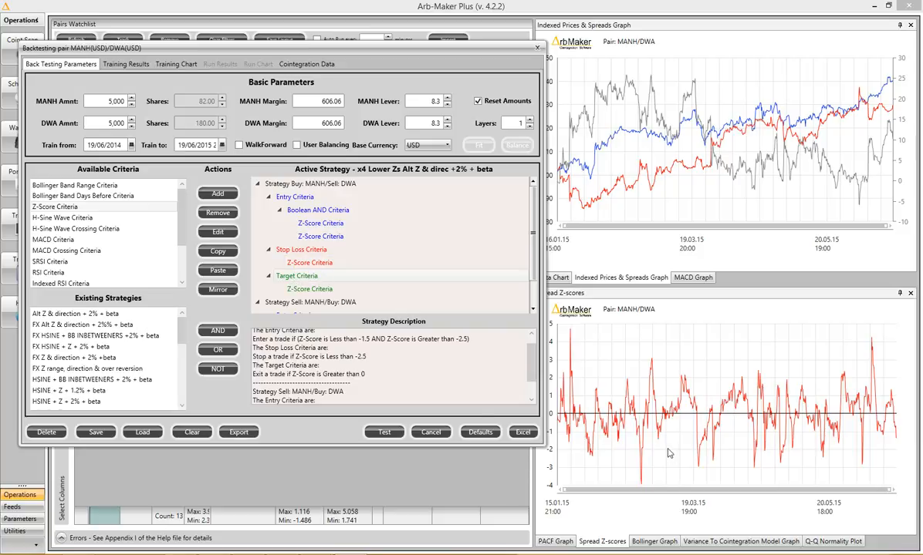
mouse_move(656, 364)
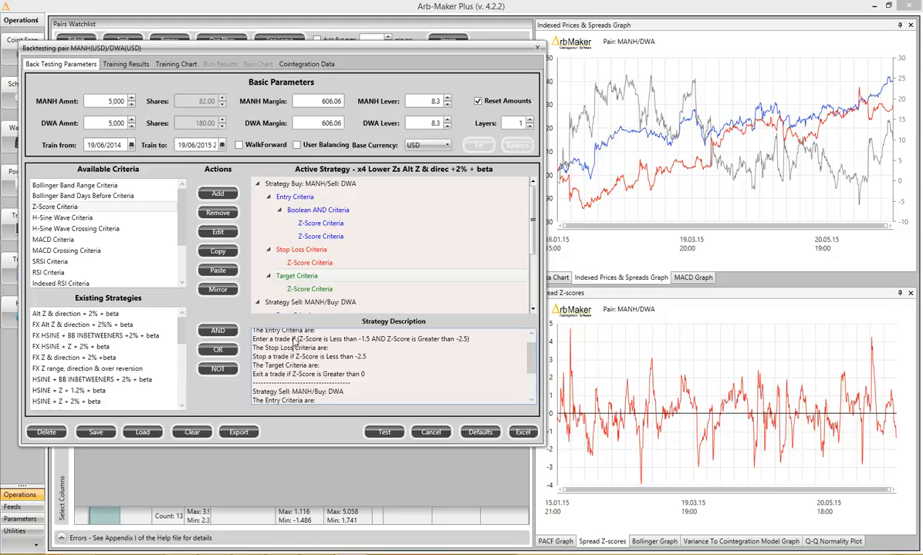
mouse_move(324, 355)
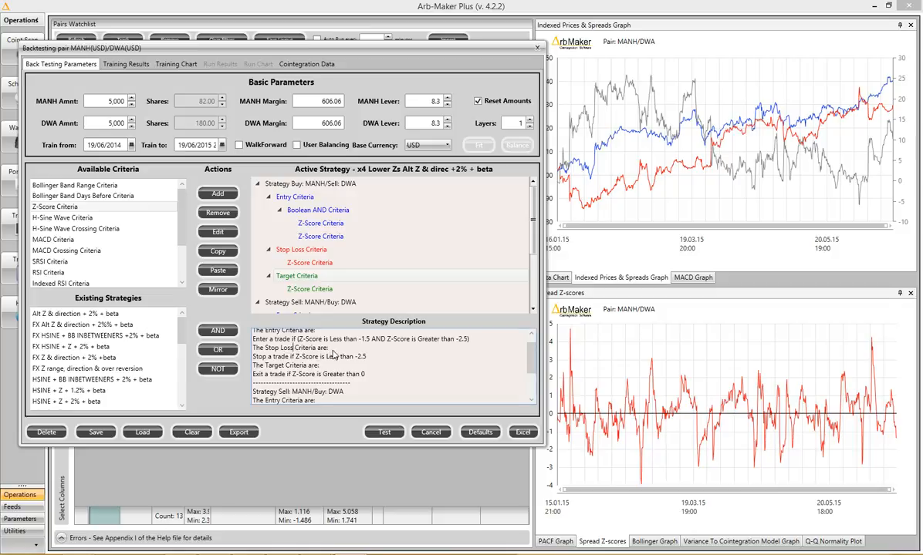
mouse_move(317, 389)
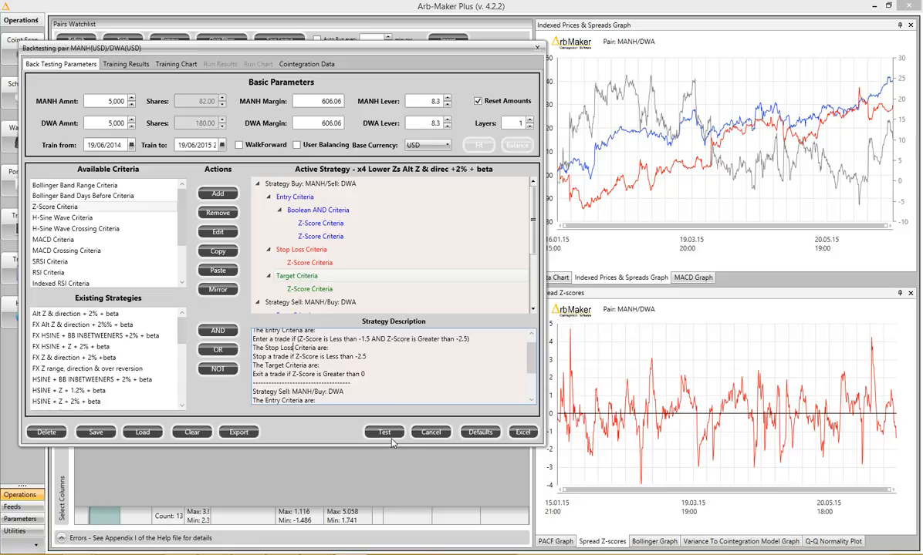
Step: Run the backtest and review the 27 trades, 1674.29 net profit and 70.37% winners
click(383, 432)
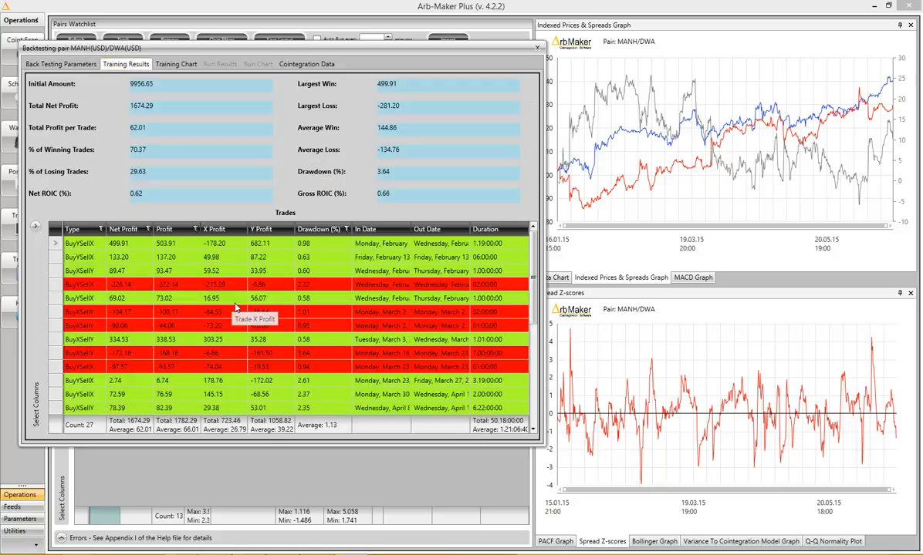
scroll(down, 3)
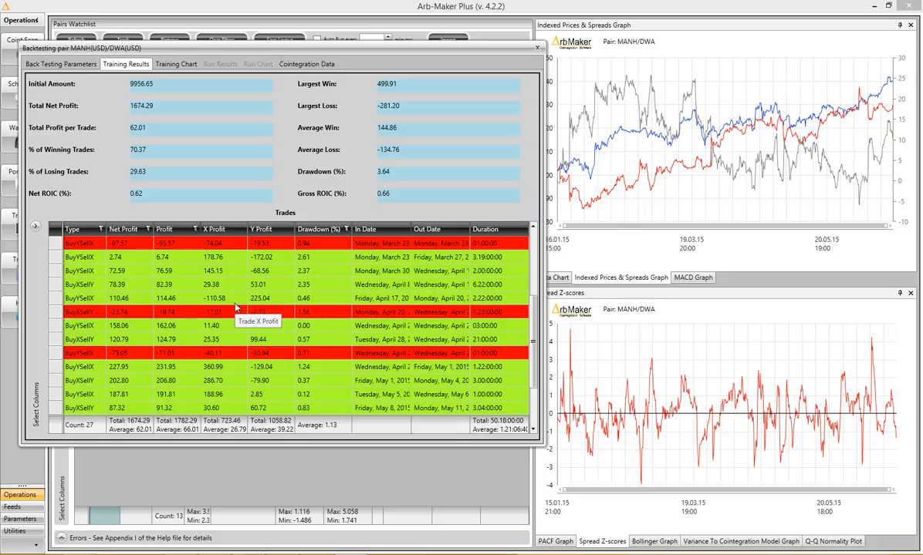
scroll(down, 3)
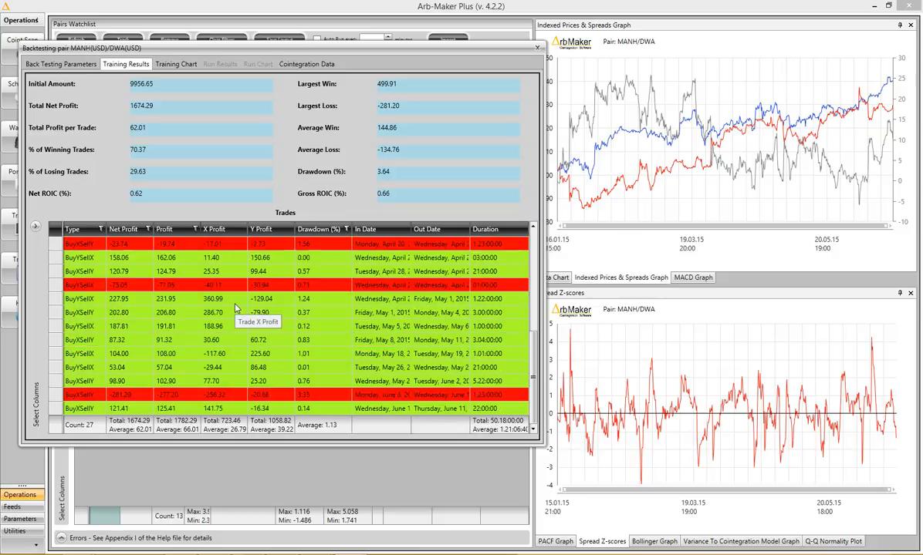
mouse_move(142, 386)
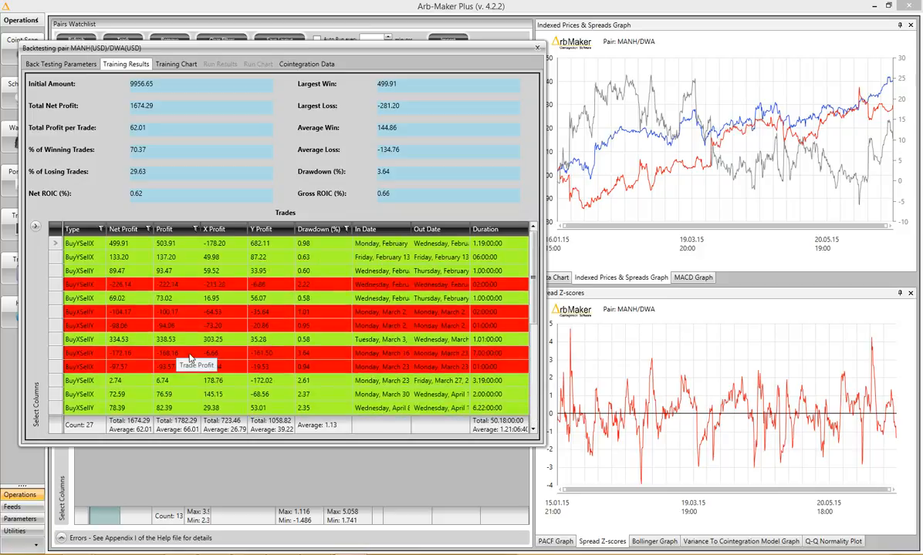
click(70, 66)
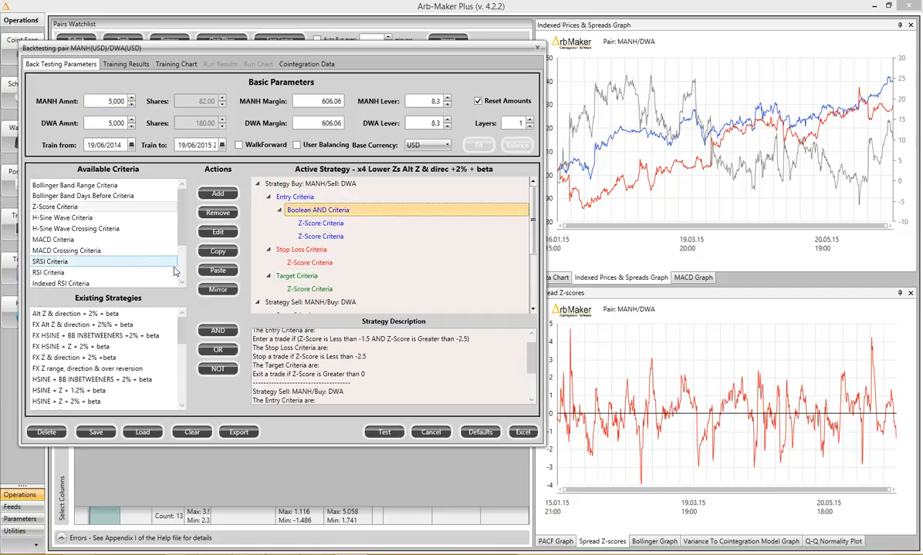
Step: Choose Direction Criteria from the Available Criteria list for the buy entry
scroll(down, 3)
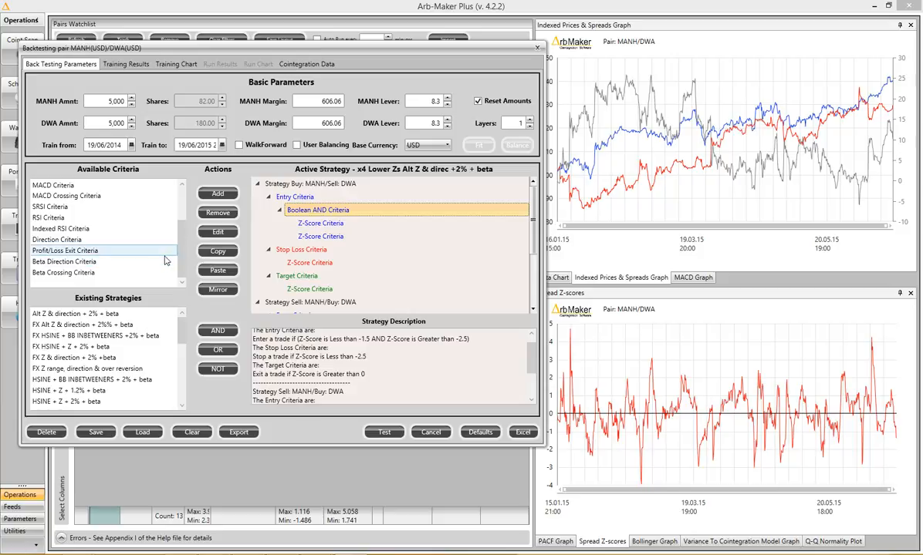
click(55, 240)
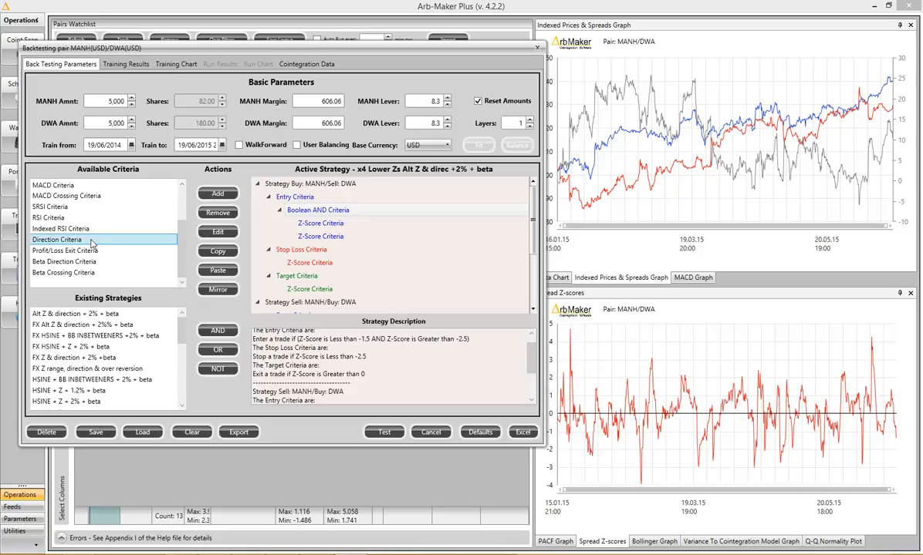
mouse_move(219, 194)
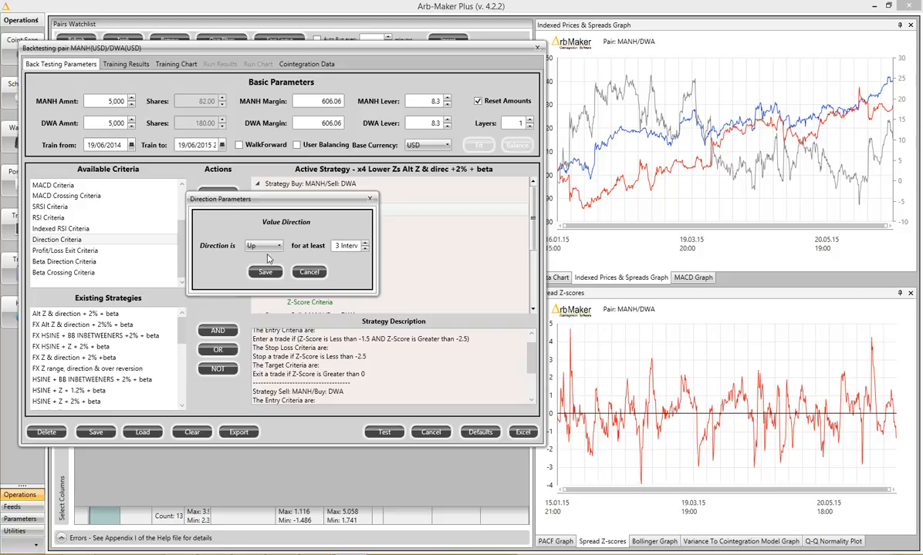
mouse_move(646, 441)
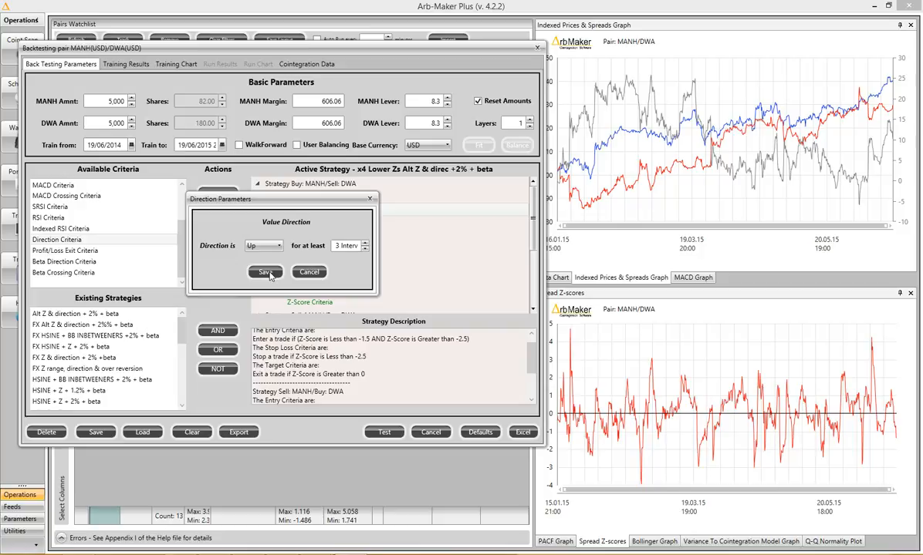
Step: Require Up direction over 3 intervals for buy entry and Down over 3 intervals for sell entry
click(265, 271)
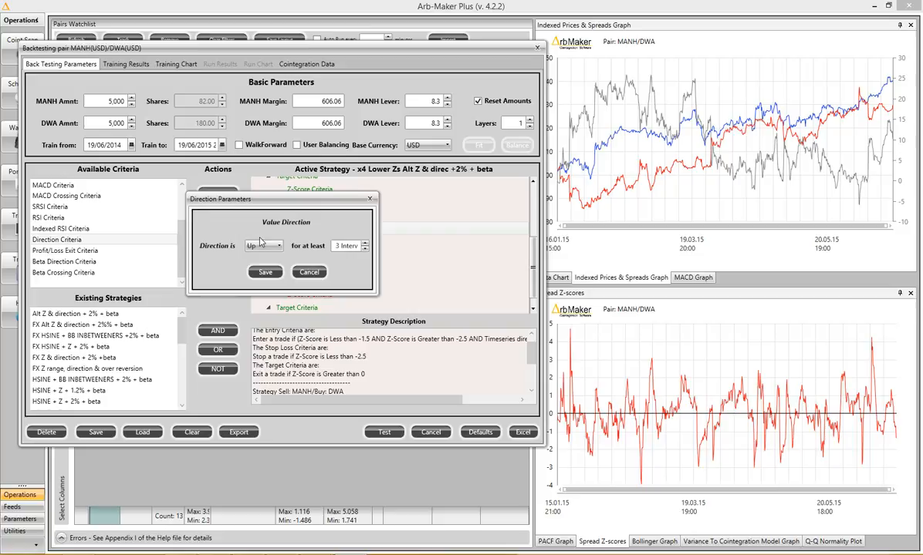
click(262, 245)
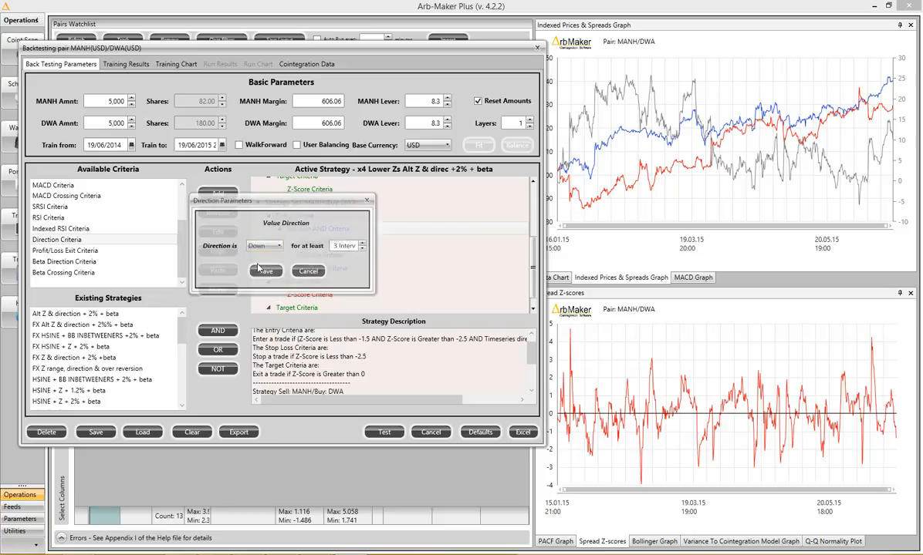
click(264, 271)
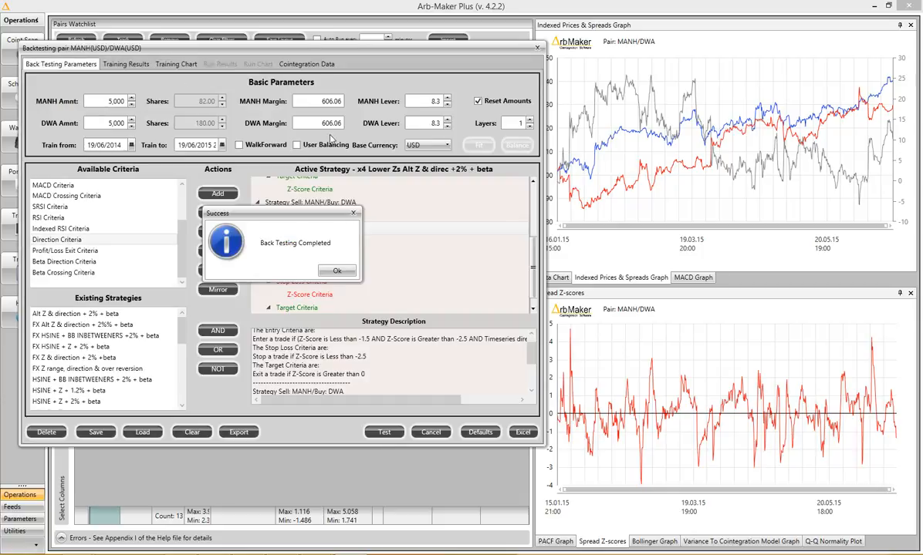
Step: Dismiss the completion message and view the results: 10 trades, 1440.08 net profit, 90% winners
click(336, 272)
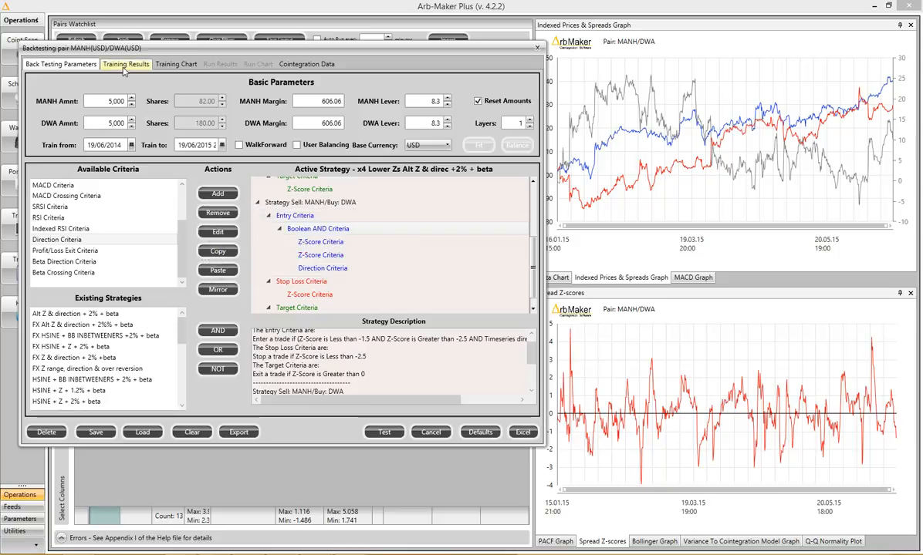
click(126, 70)
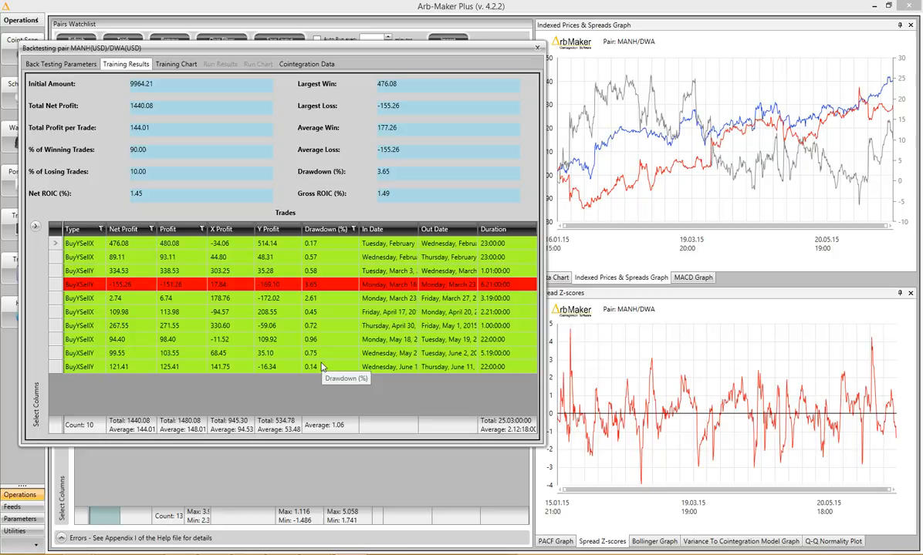
mouse_move(293, 225)
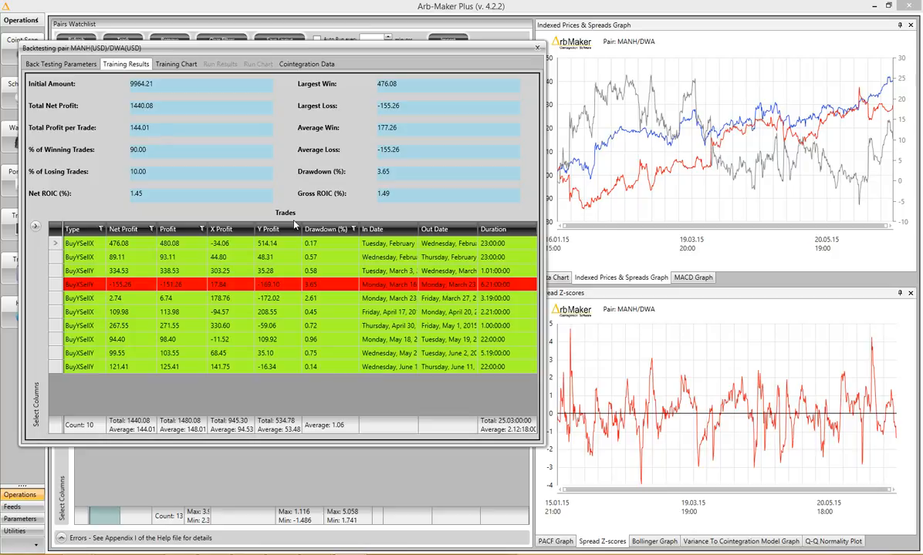
mouse_move(256, 205)
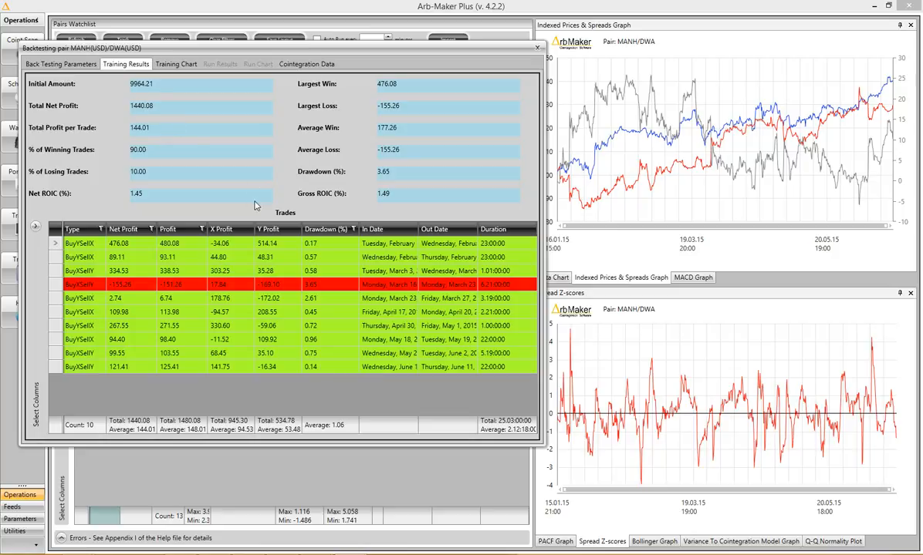
mouse_move(265, 303)
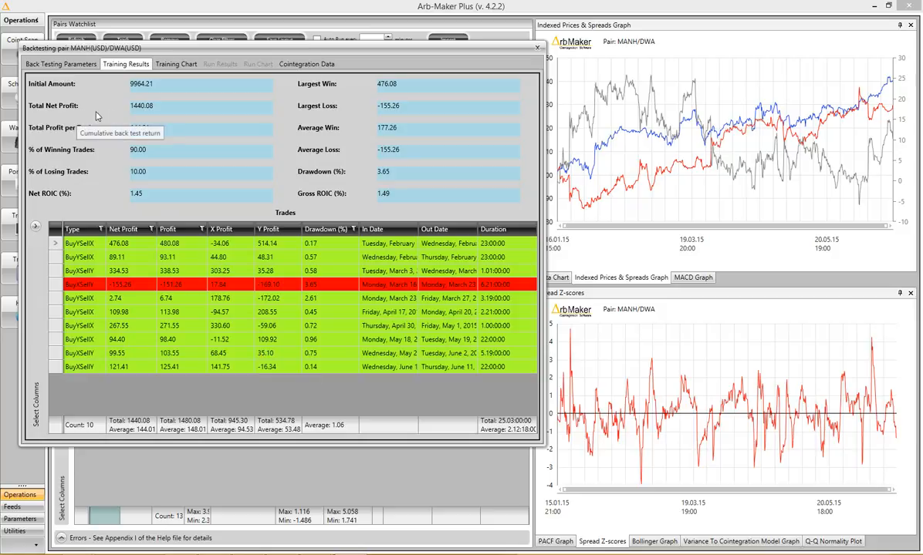
mouse_move(158, 122)
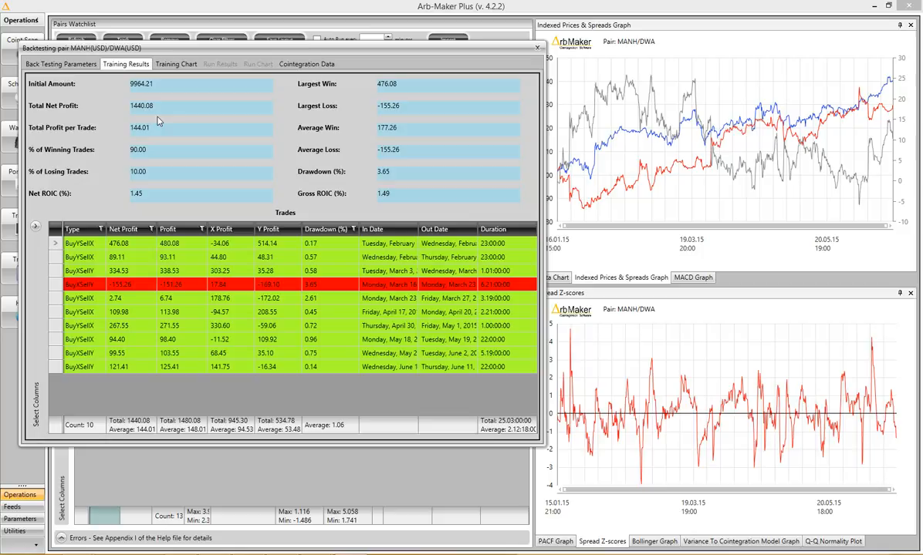
mouse_move(131, 128)
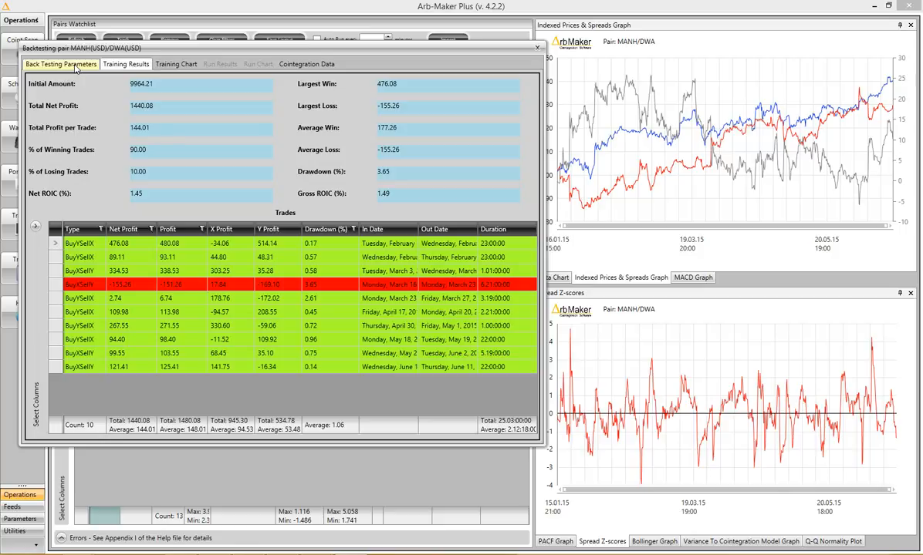
Step: Return to Back Testing Parameters and select Z-Score Criteria in the available list
click(68, 65)
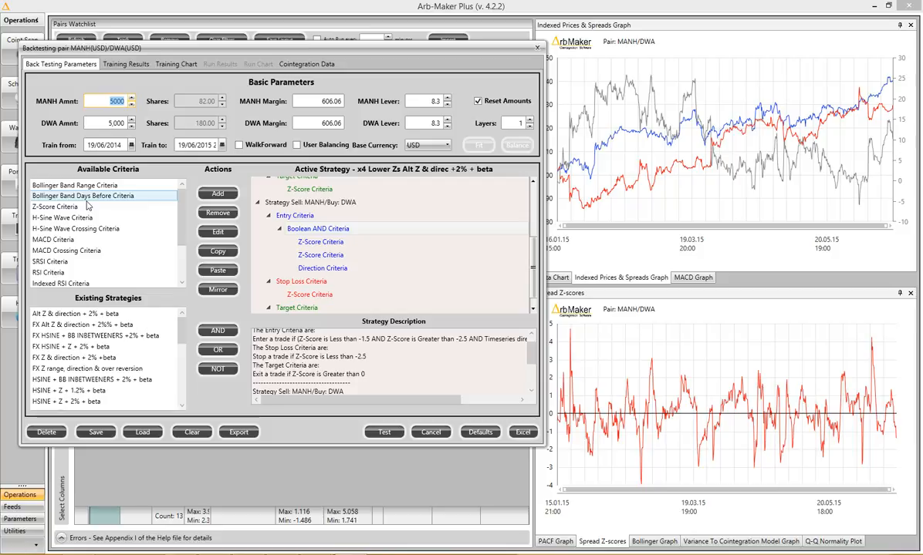
click(62, 224)
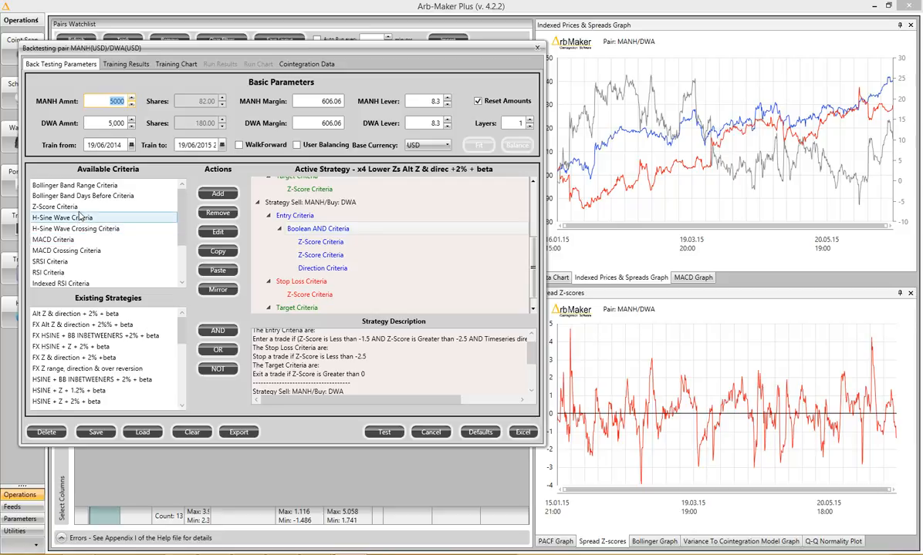
click(55, 207)
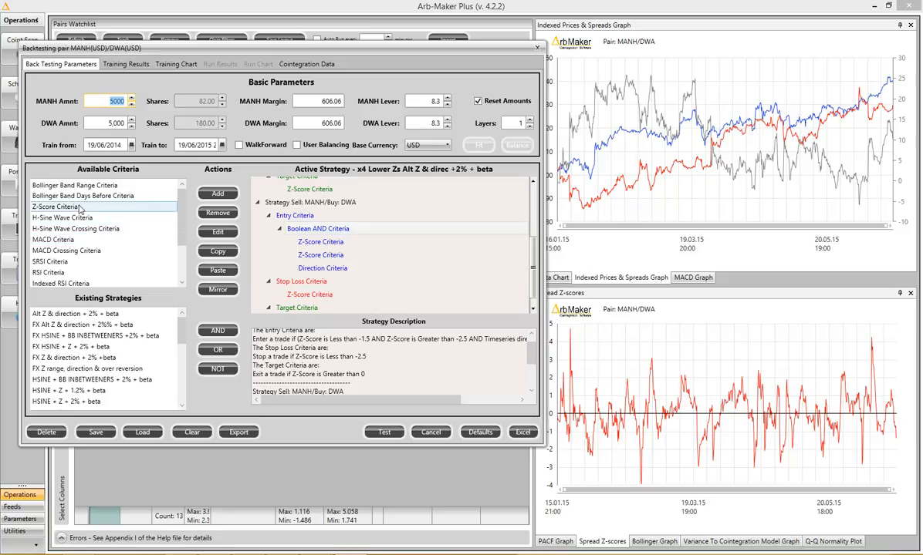